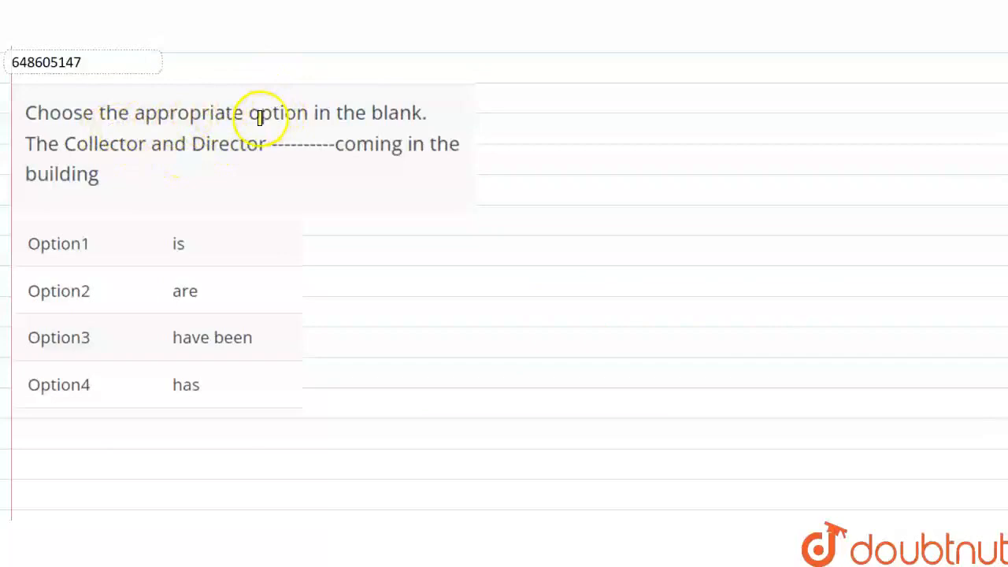
pyautogui.moveTo(265, 152)
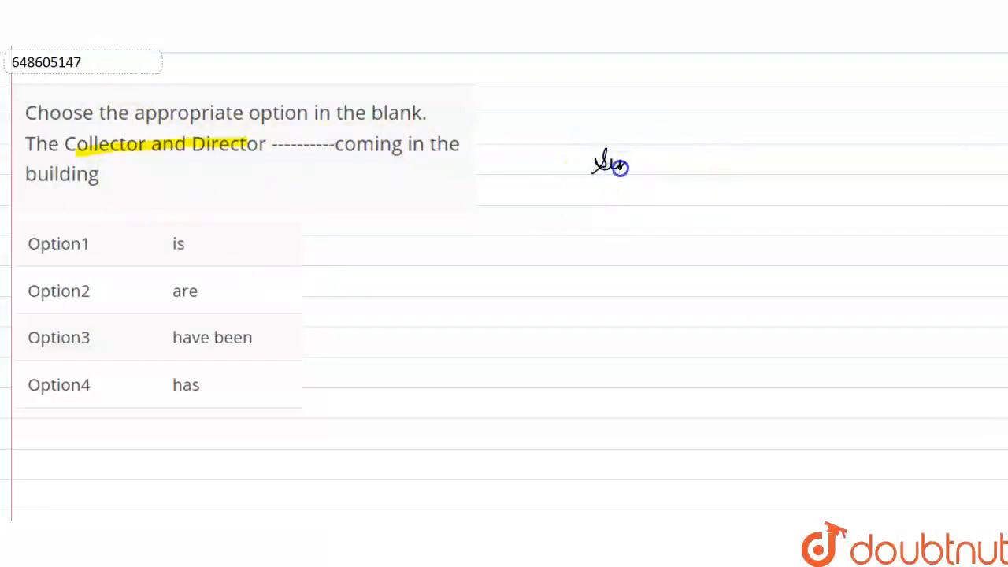
# Handwrite 'singular →' and 'plural →' to the right of the question
pyautogui.moveTo(622, 165); pyautogui.dragTo(677, 169)
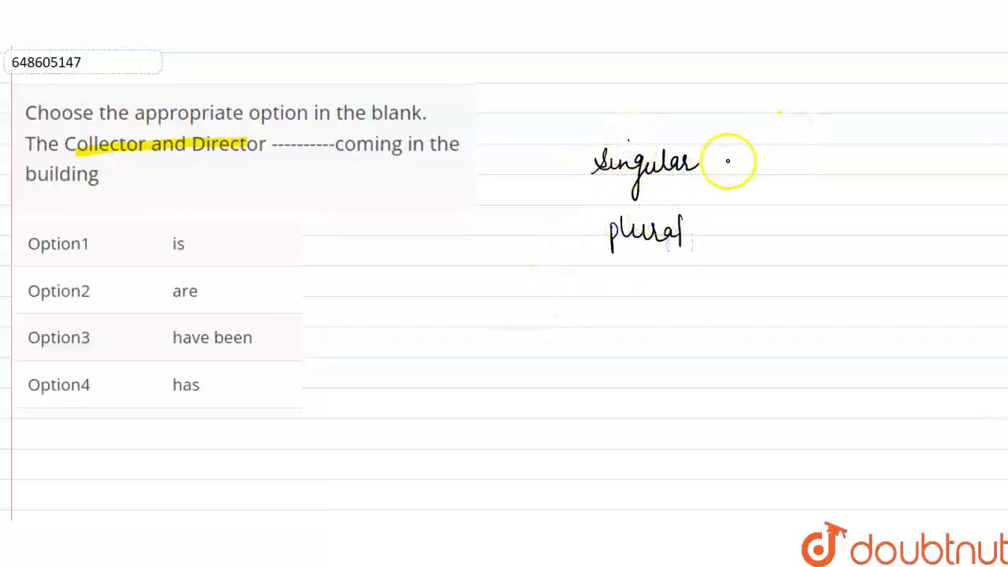
pyautogui.moveTo(693, 162); pyautogui.dragTo(748, 169)
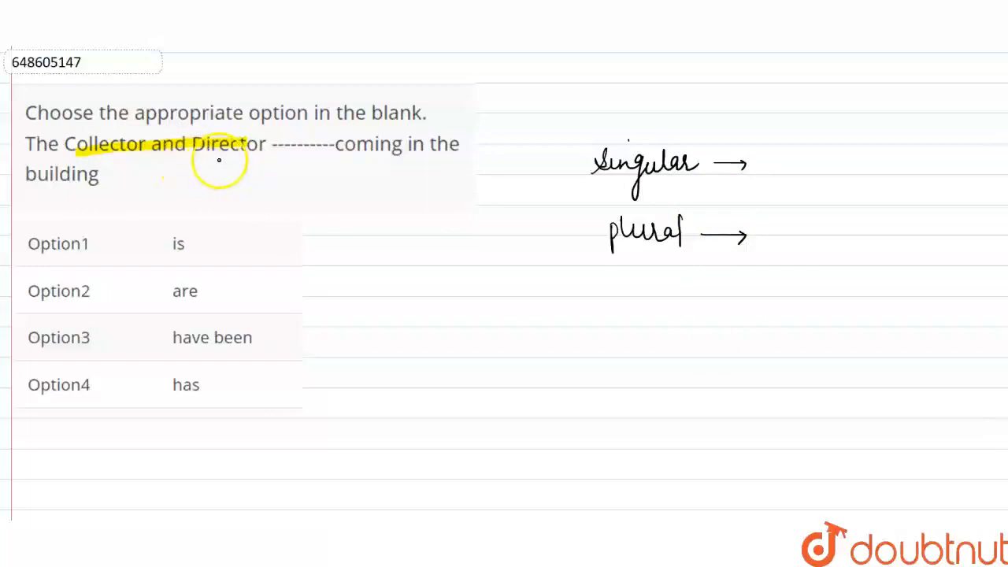
# Bracket 'Collector and Director' and label it 'singular' underneath
pyautogui.moveTo(220, 162); pyautogui.dragTo(188, 173)
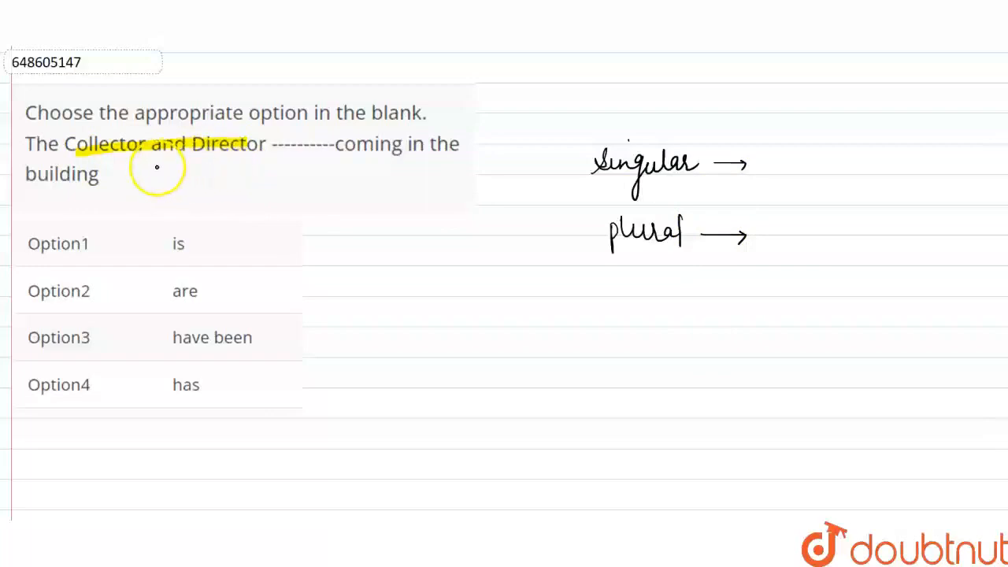
pyautogui.moveTo(157, 166); pyautogui.dragTo(213, 193)
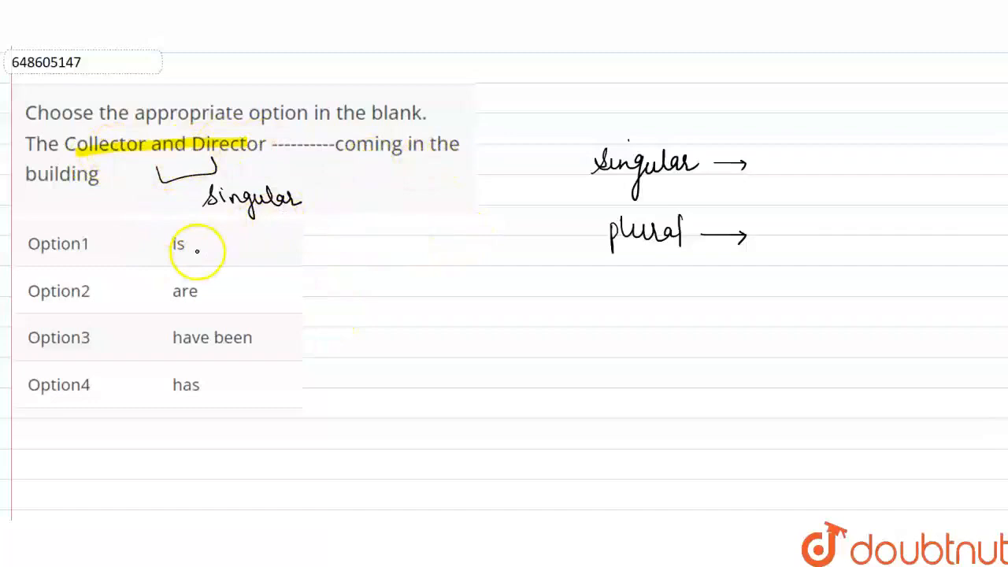
# Draw an arrow from option 'is' to 'Ans'
pyautogui.moveTo(196, 250); pyautogui.dragTo(303, 256)
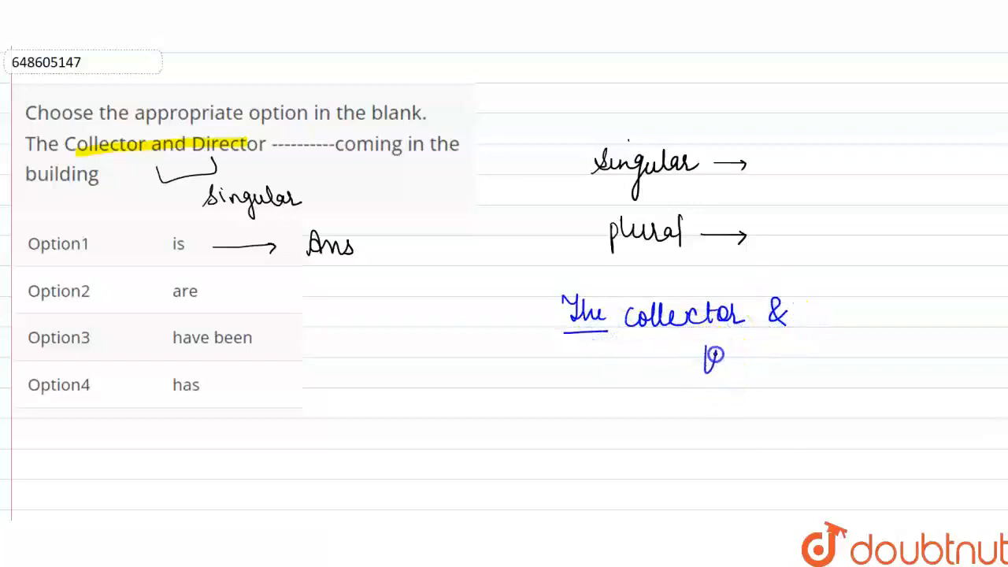
# Write 'the director are' in blue, underlining 'the' and 'are'
pyautogui.moveTo(700, 362); pyautogui.dragTo(795, 362)
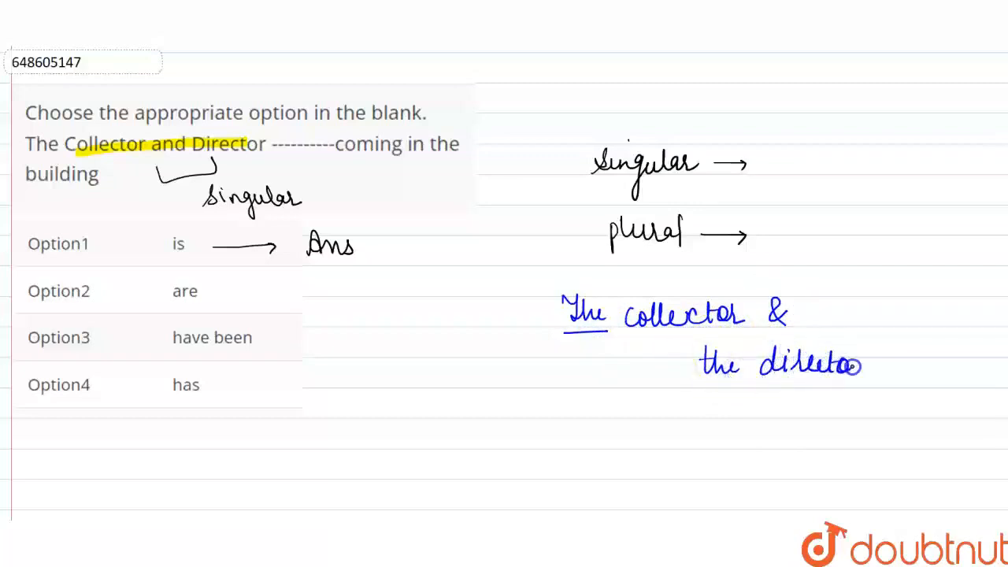
pyautogui.moveTo(701, 386); pyautogui.dragTo(756, 386)
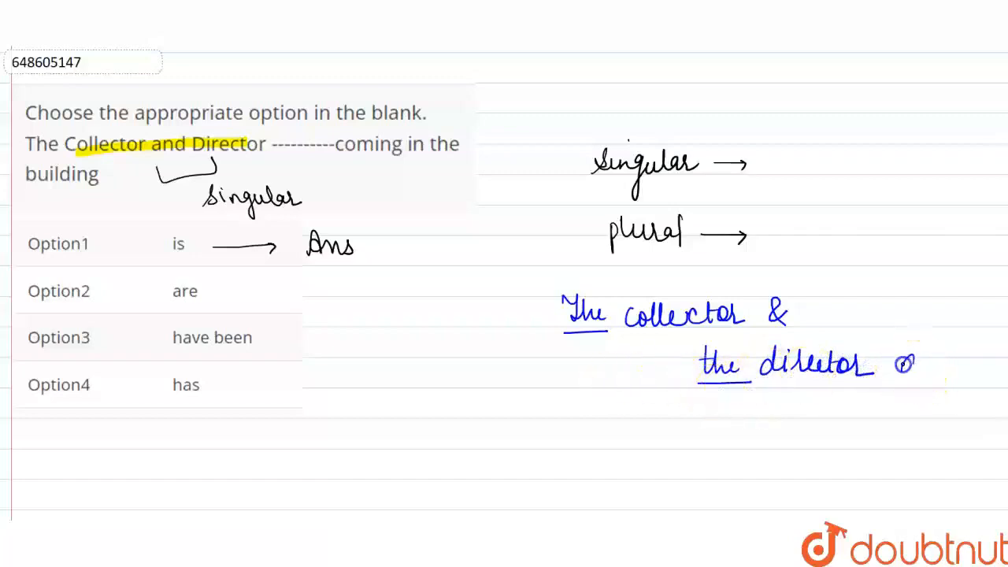
pyautogui.write('are')
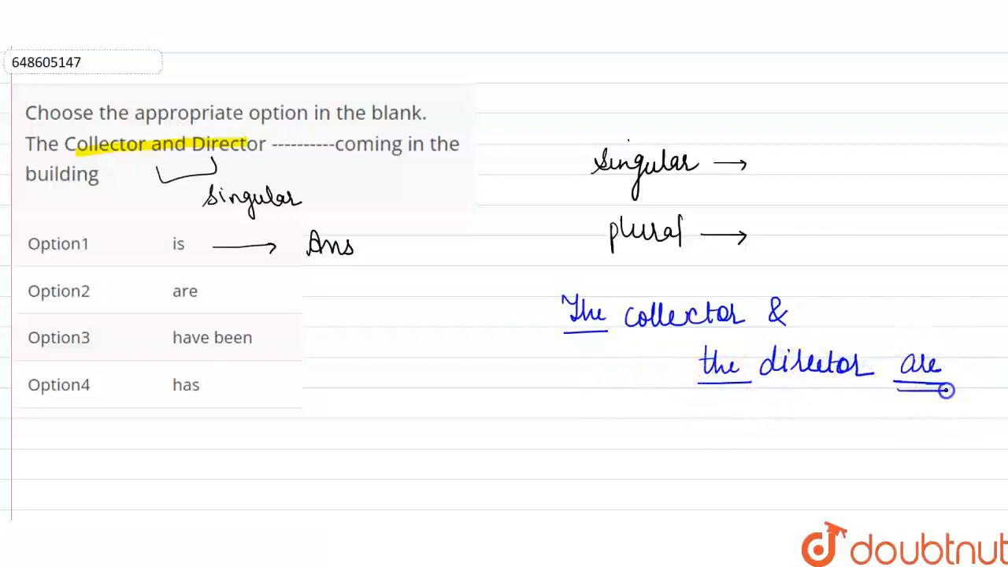